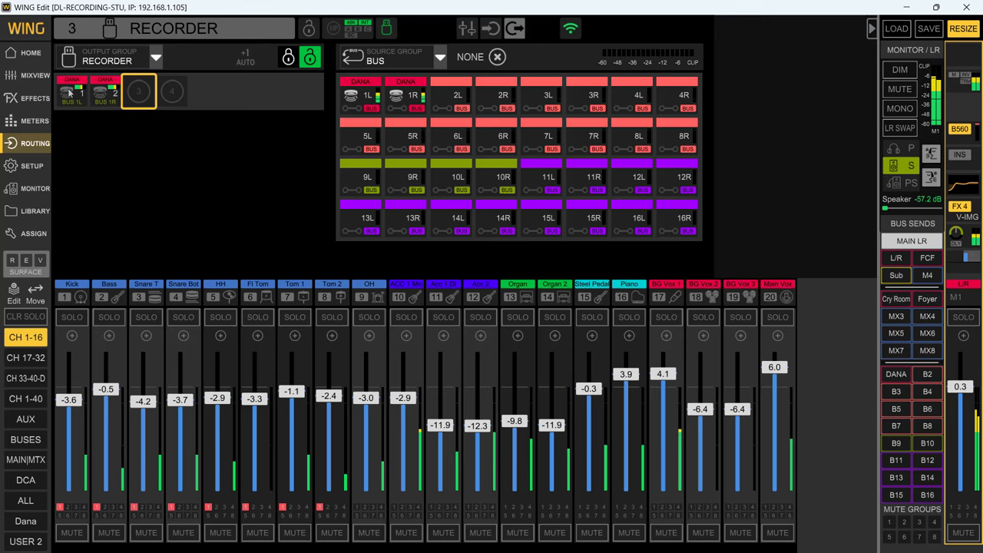
left_click(71, 100)
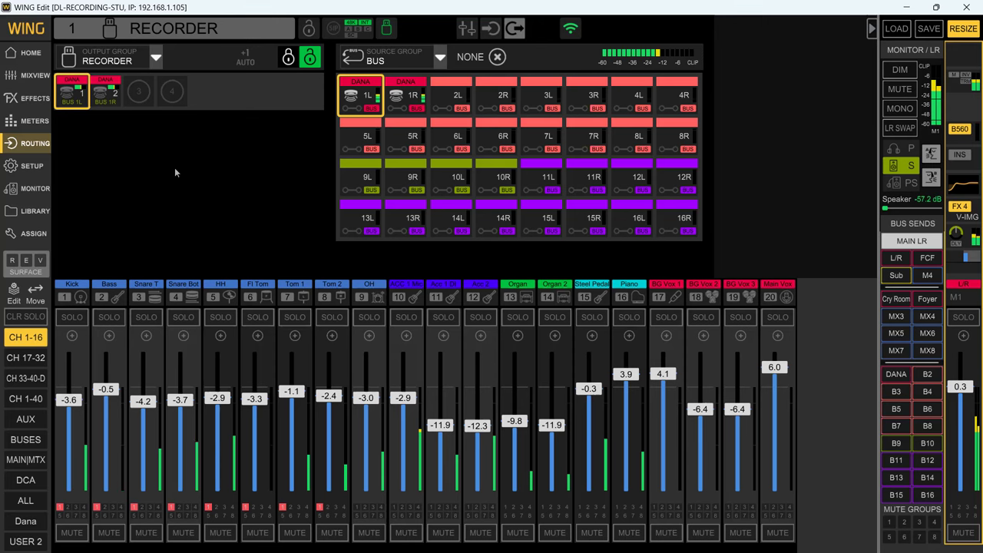
mouse_move(149, 228)
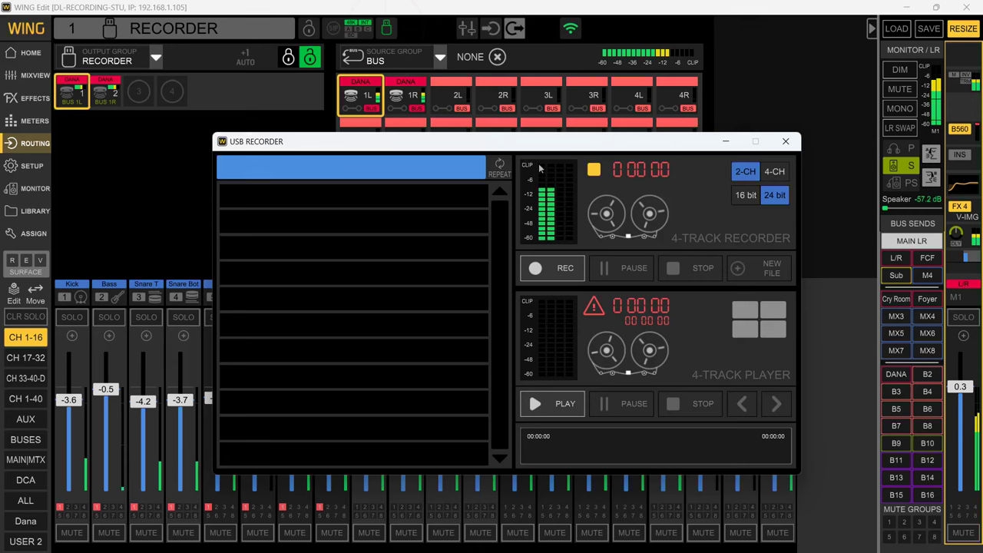
mouse_move(503, 81)
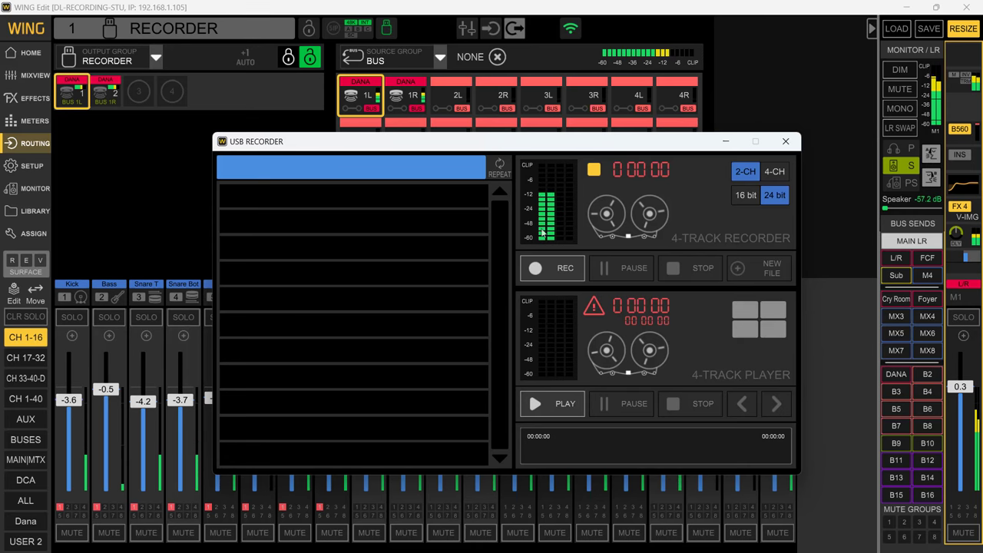
left_click(785, 140)
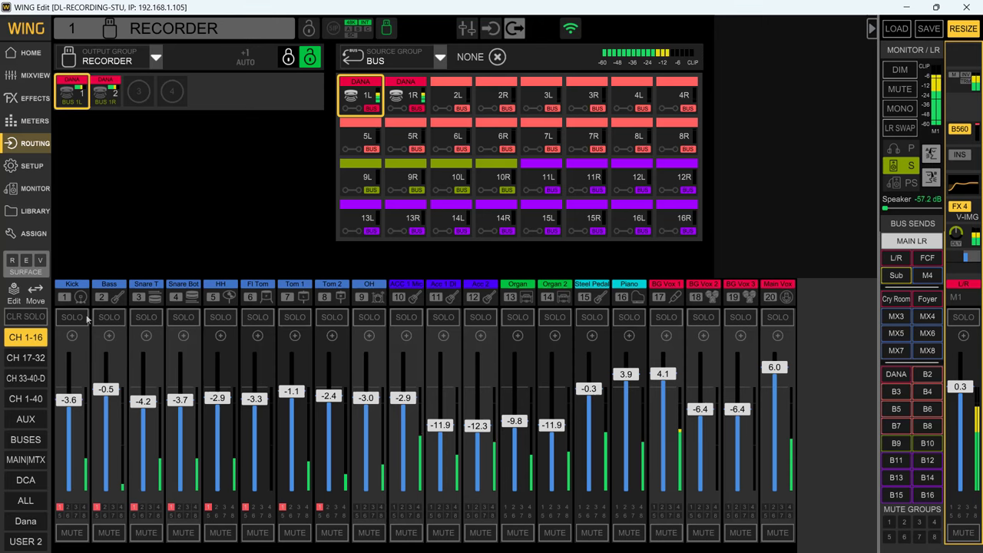
left_click(26, 336)
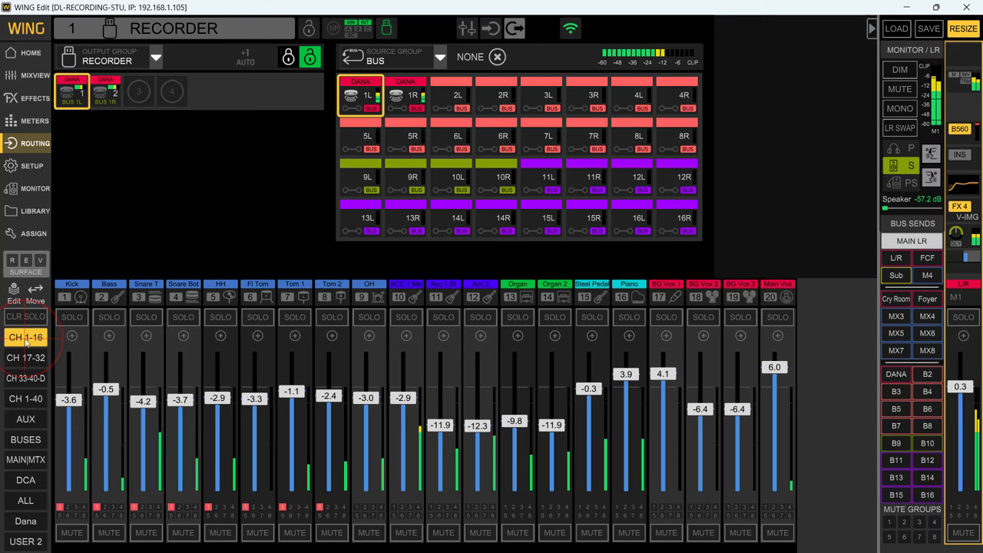